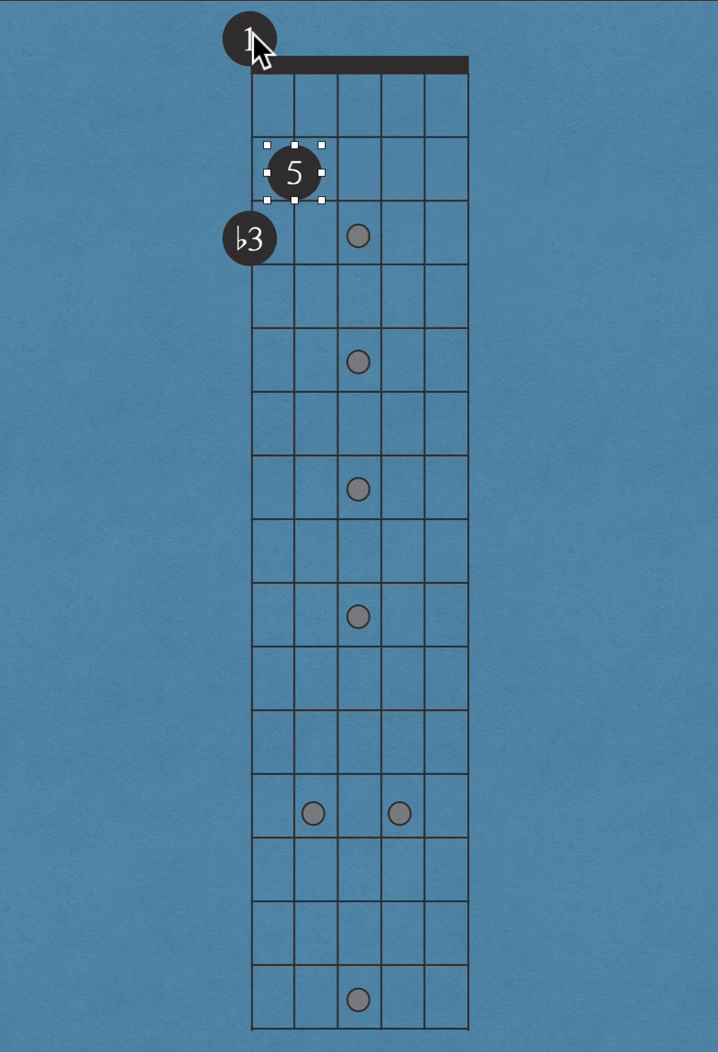
mouse_move(306, 186)
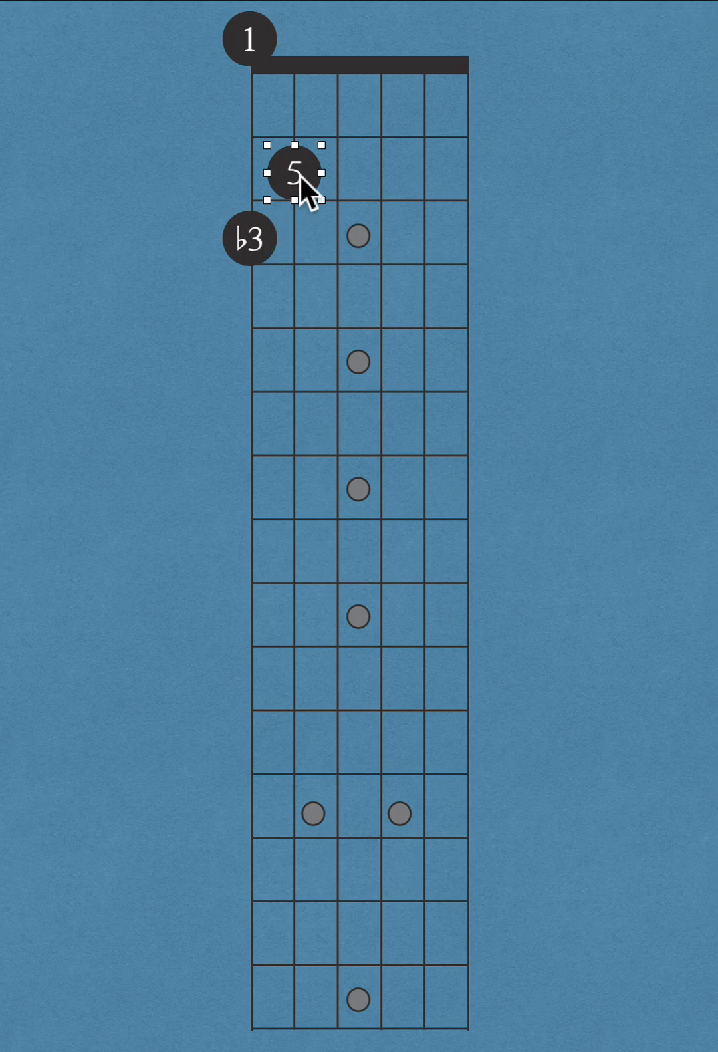
mouse_move(271, 72)
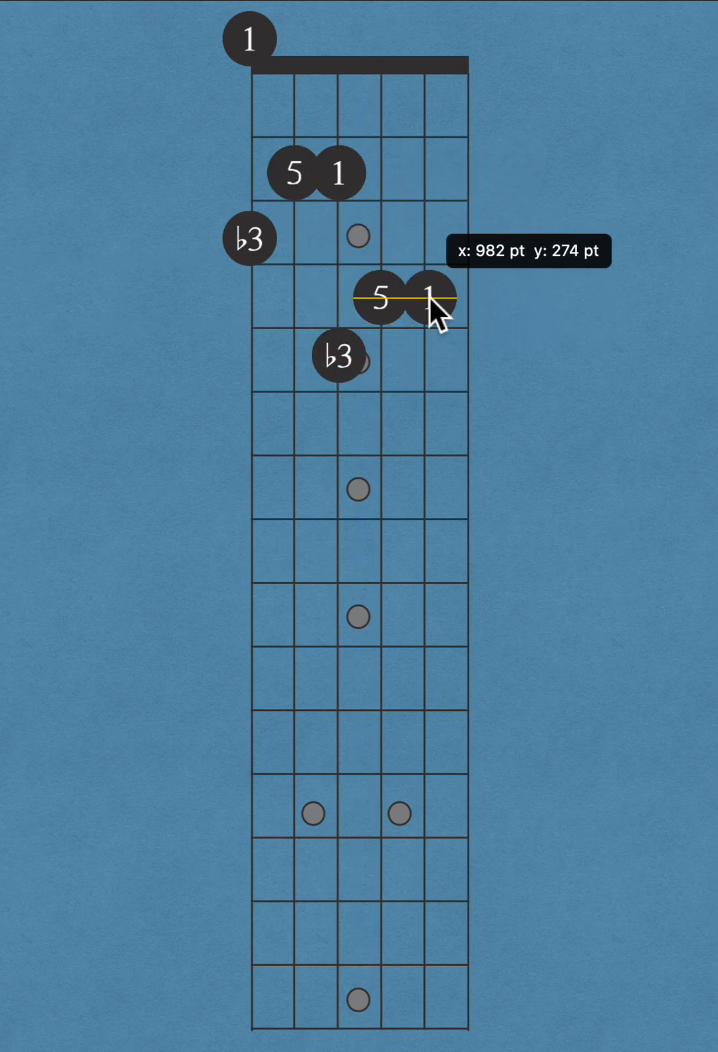
- Position the duplicated 5 and 1 circles on their middle fretboard intersection
drag(430, 295, 426, 366)
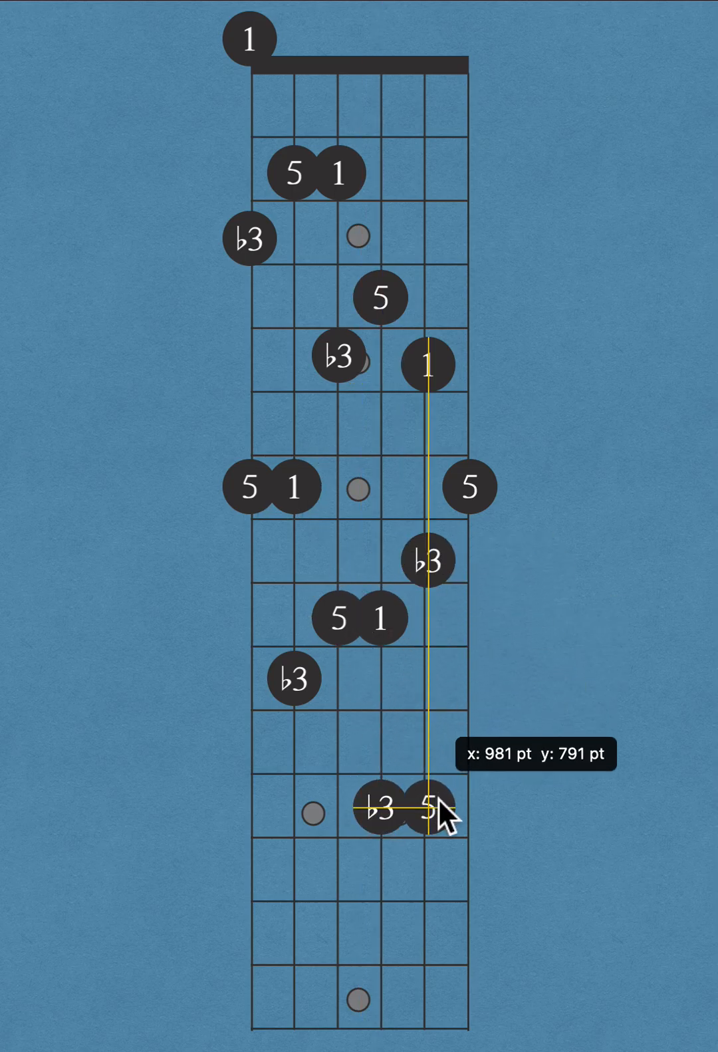
- Select a labelled circle on the lowest frets to place the remaining triad markers
click(431, 808)
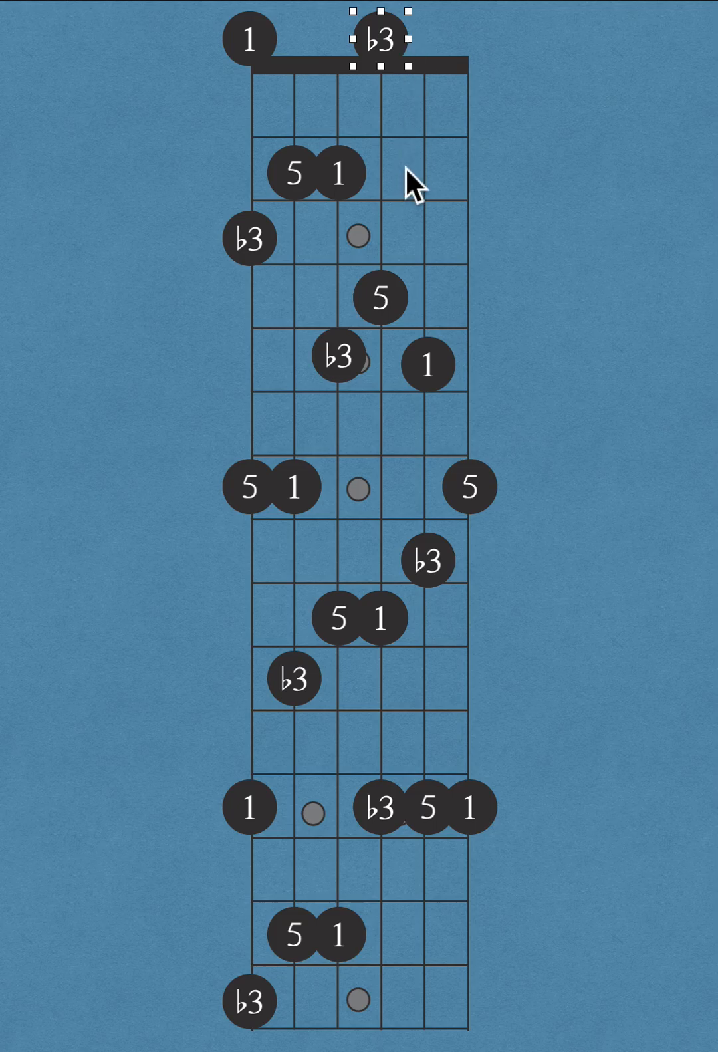
mouse_move(301, 268)
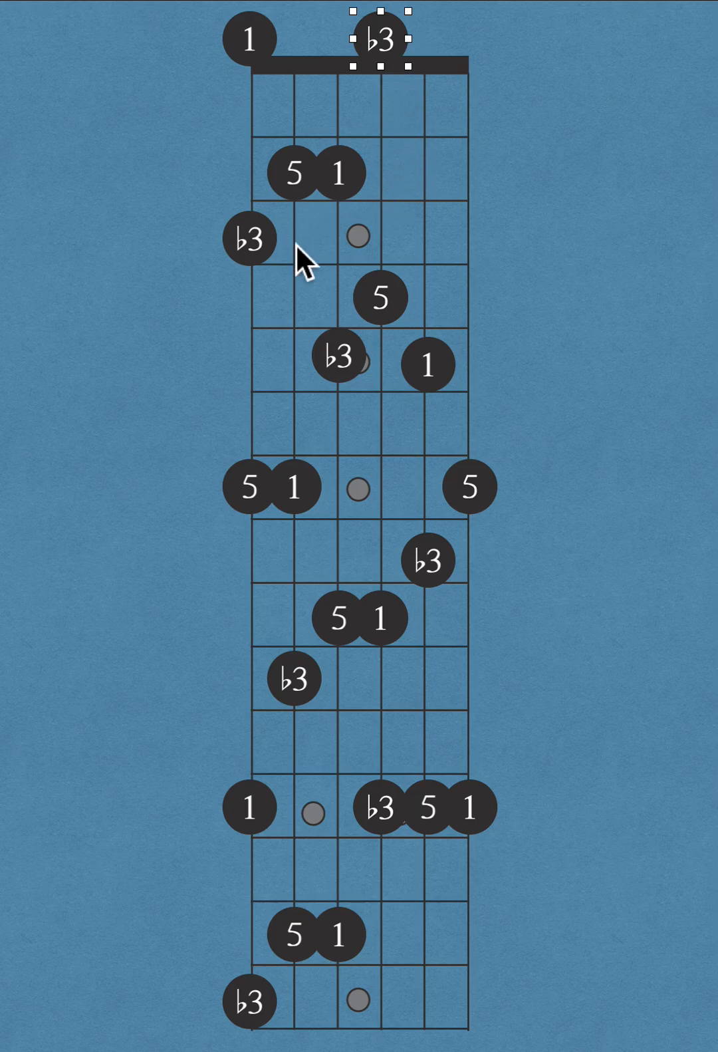